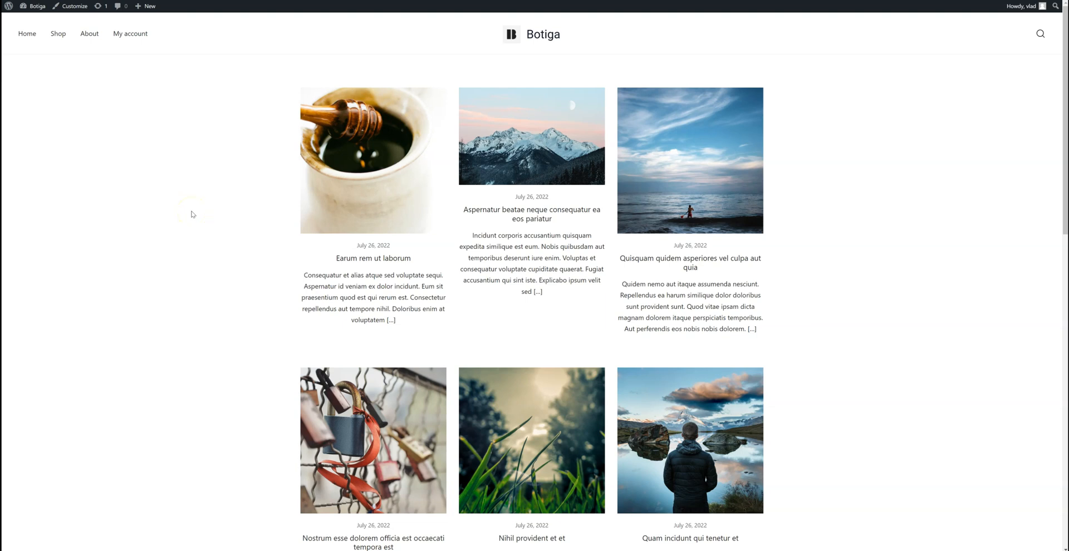
{"action": "mouse_move", "coordinate": [58, 34]}
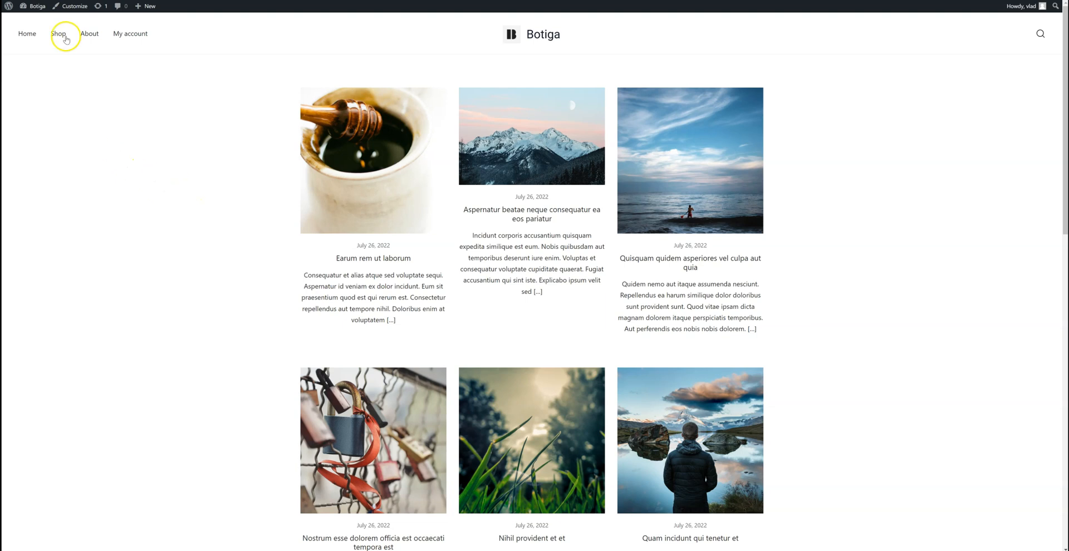
- Go from the site front page to the Appearance > Menus screen showing the Main menu
{"action": "left_click", "coordinate": [35, 6]}
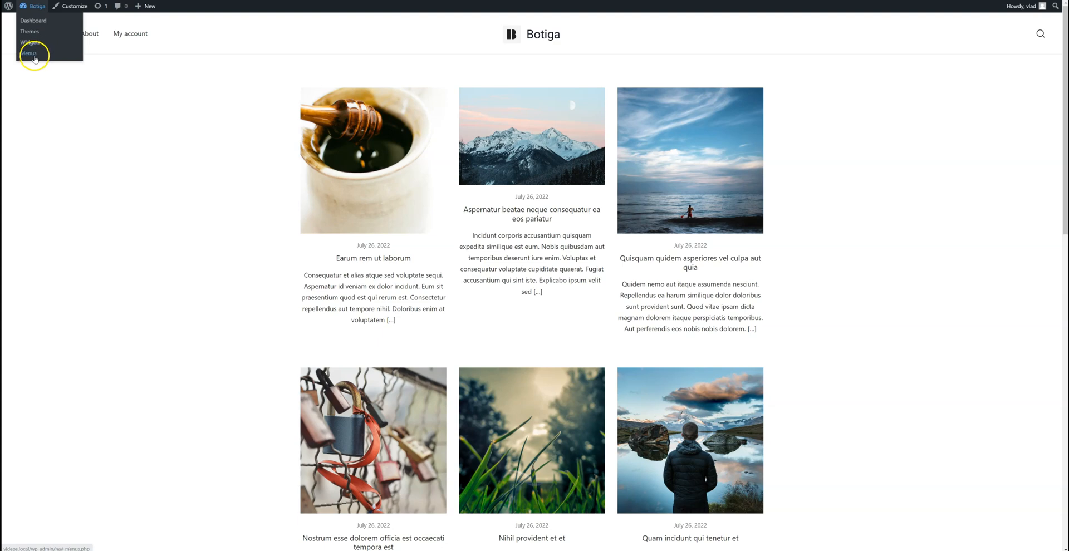
{"action": "left_click", "coordinate": [29, 53]}
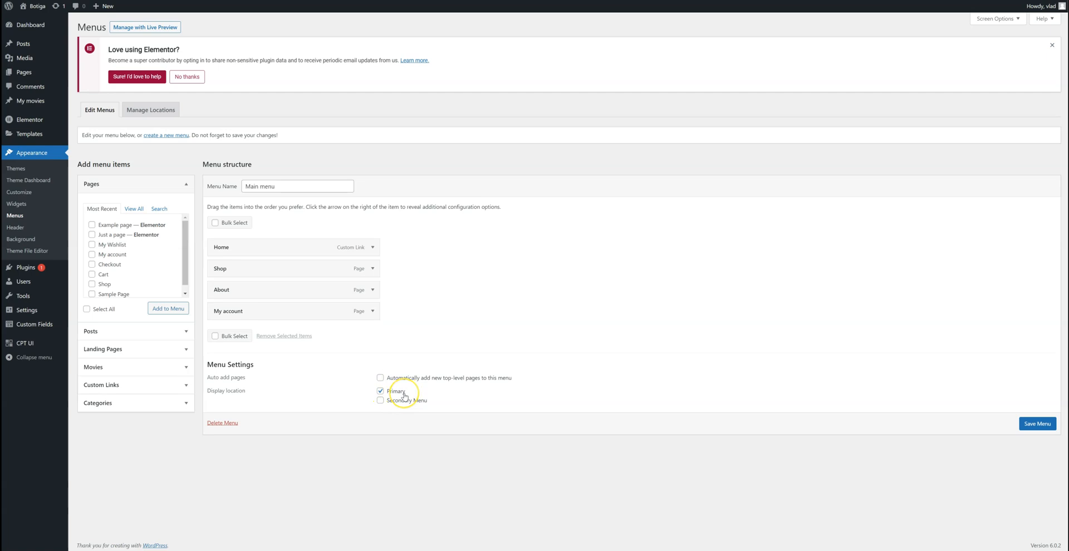
{"action": "mouse_move", "coordinate": [408, 405]}
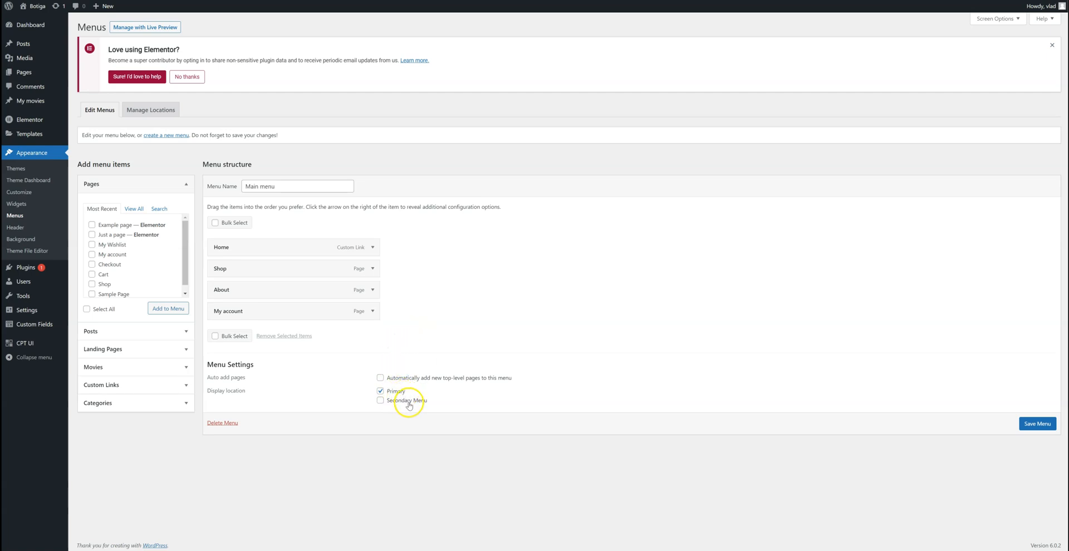
{"action": "mouse_move", "coordinate": [441, 411]}
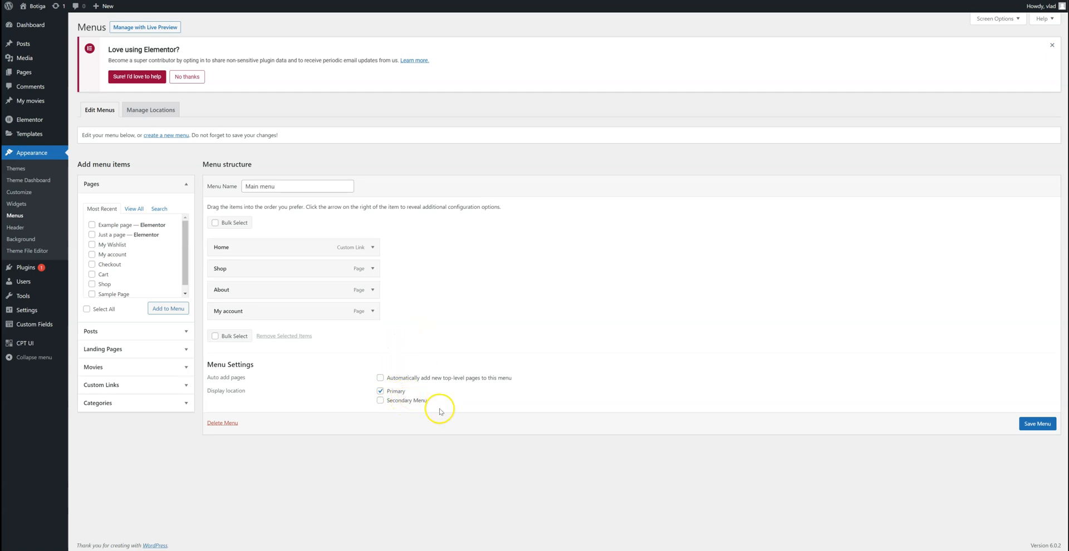
{"action": "mouse_move", "coordinate": [440, 411]}
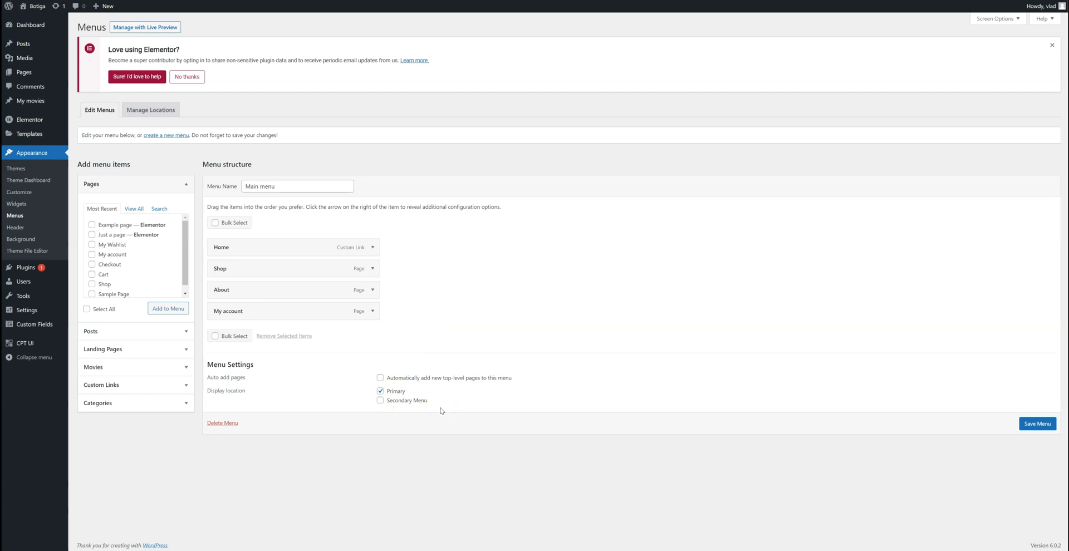
{"action": "mouse_move", "coordinate": [421, 415]}
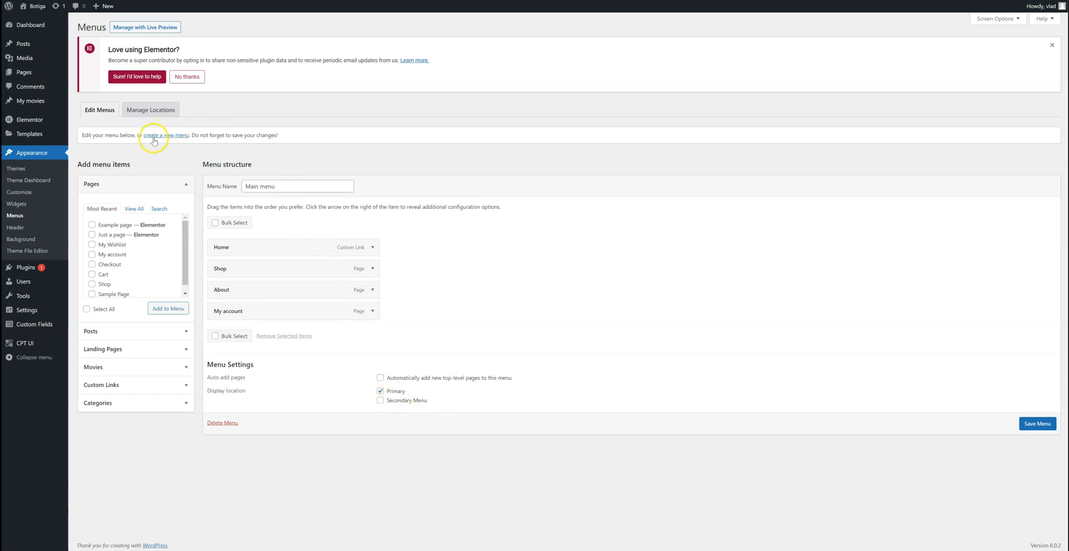
- Create a new menu named 'Secondary' assigned to the Secondary Menu display location
{"action": "left_click", "coordinate": [166, 135]}
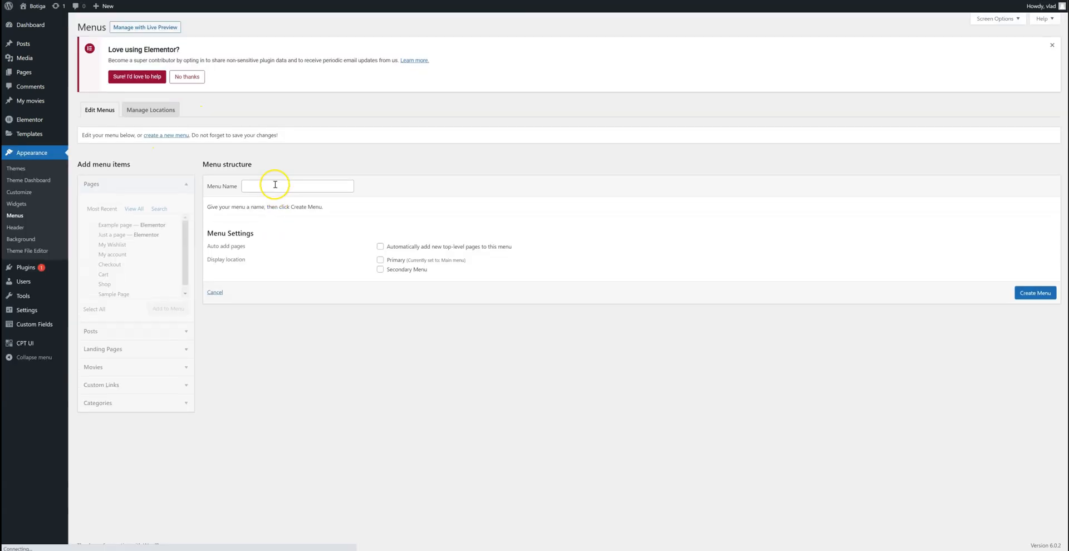
{"action": "type", "text": "Drvo"}
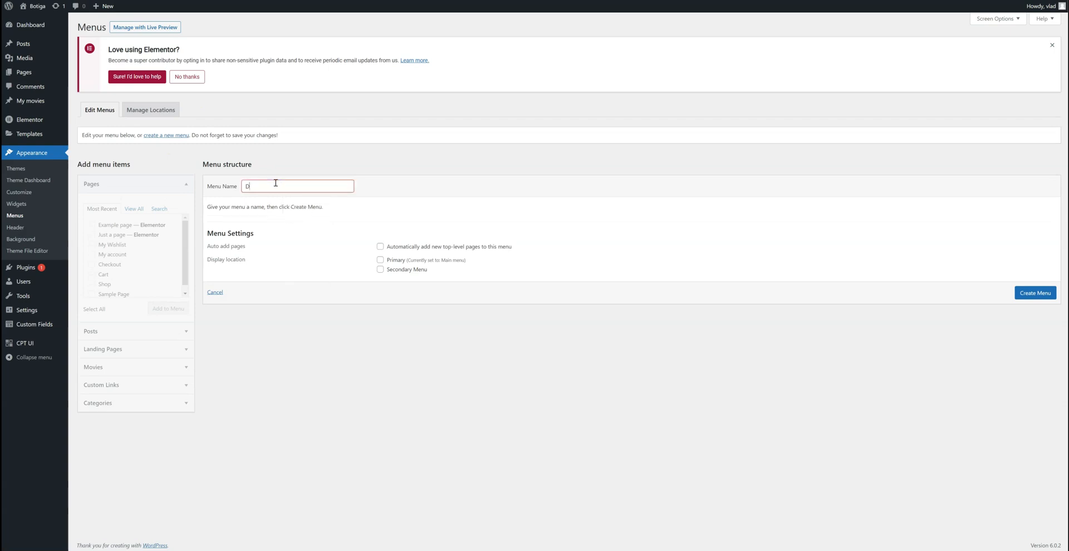
{"action": "type", "text": "Secondary"}
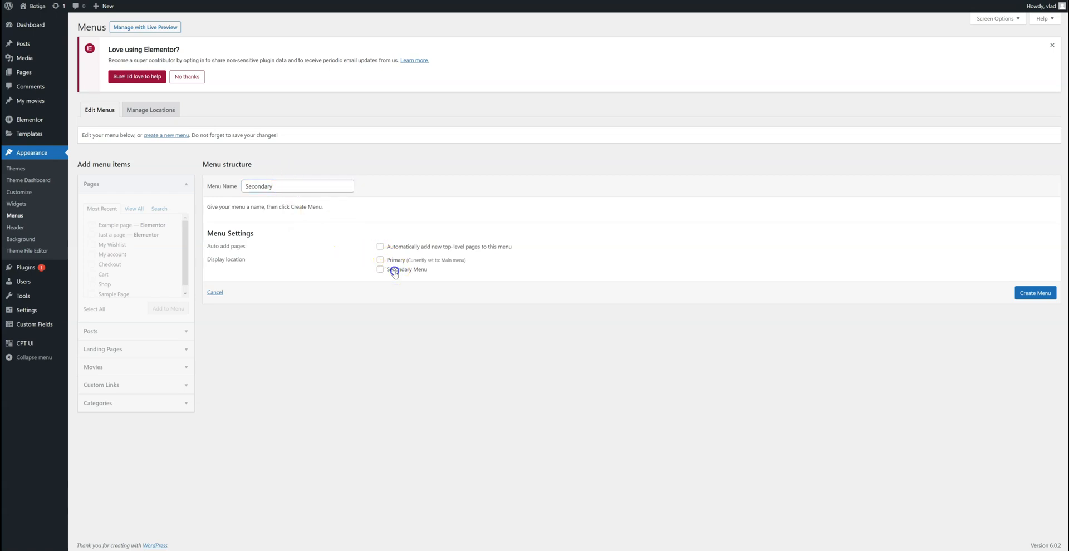
{"action": "left_click", "coordinate": [380, 269]}
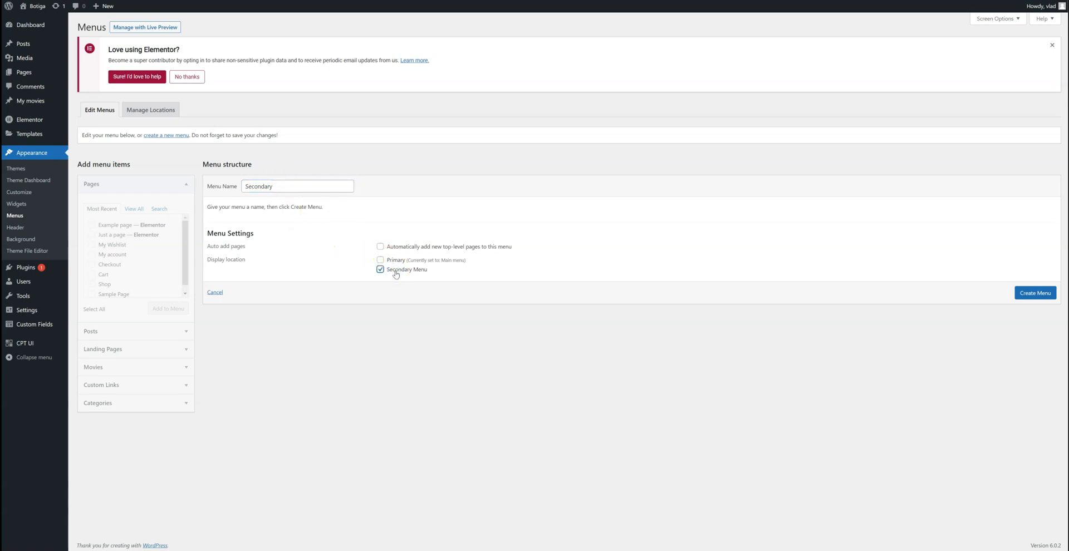
{"action": "mouse_move", "coordinate": [1034, 293]}
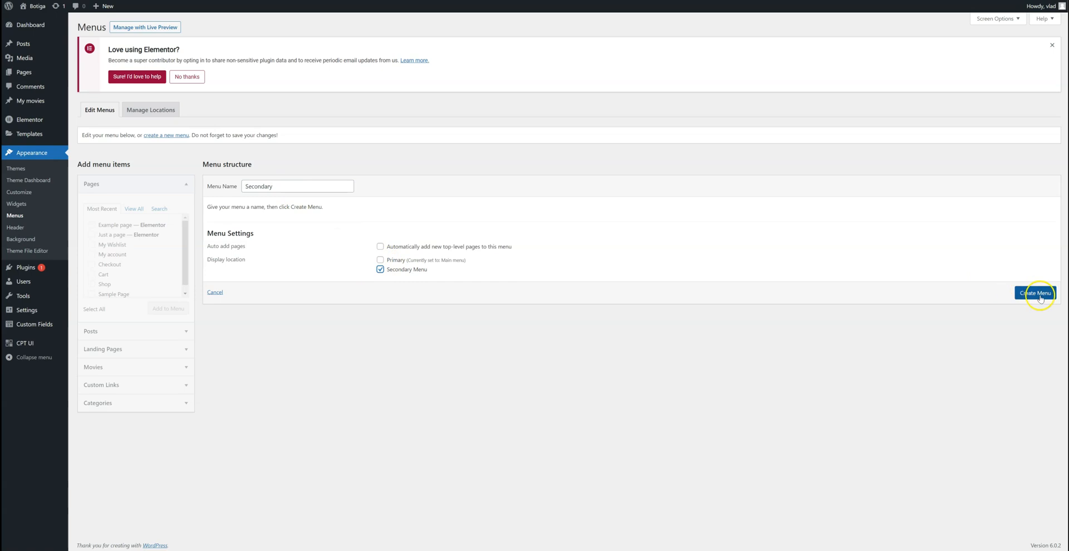
{"action": "left_click", "coordinate": [1036, 293]}
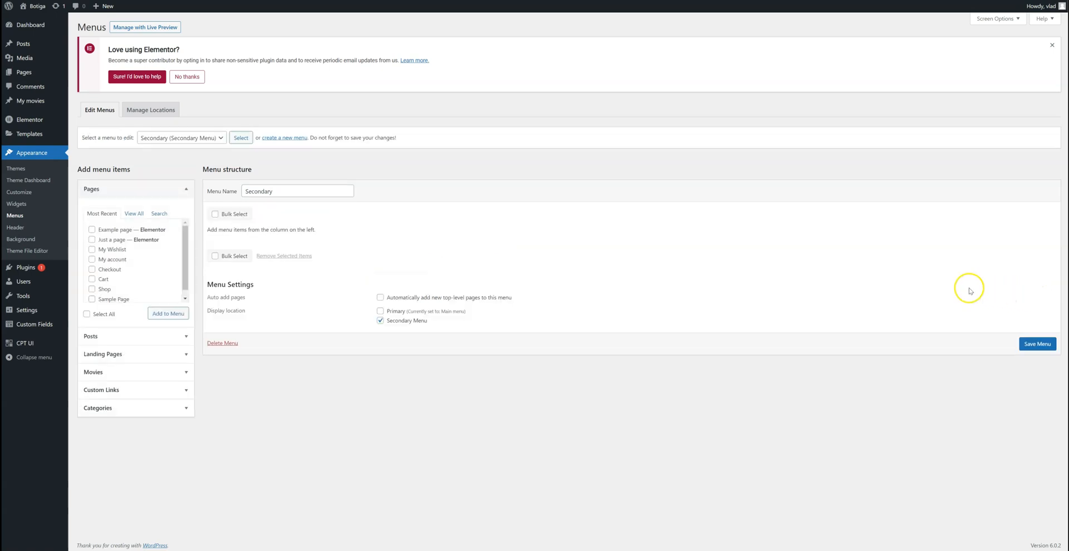
{"action": "mouse_move", "coordinate": [157, 269]}
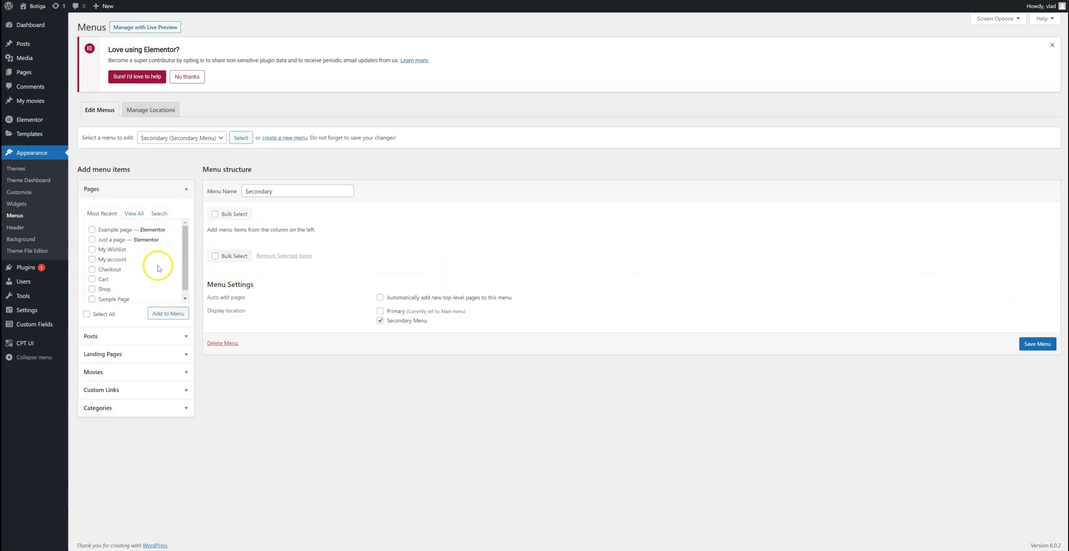
- Select Example page and Just a page, and add a custom link 'My Custom Link' to the Secondary menu
{"action": "left_click", "coordinate": [93, 229]}
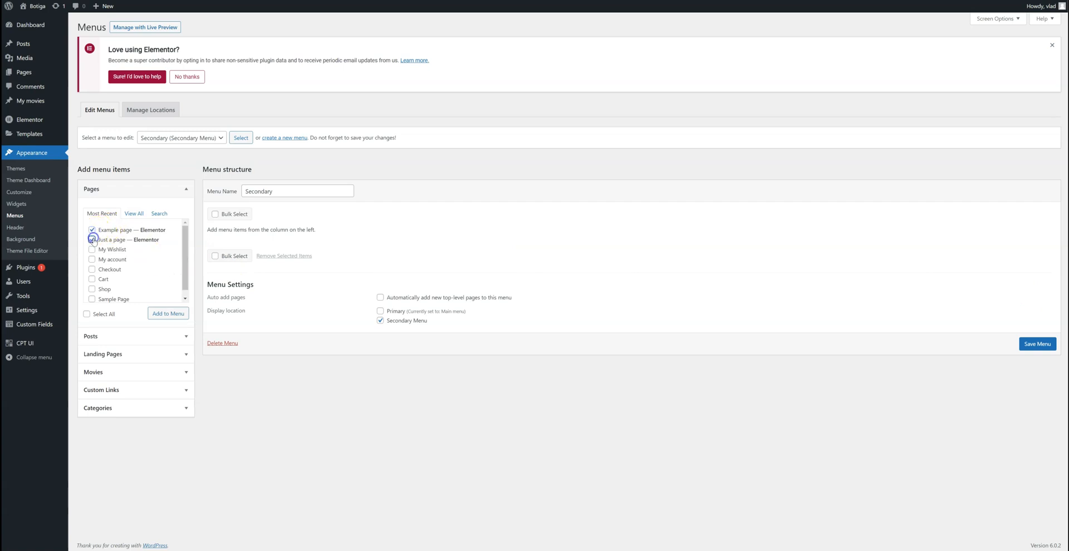
{"action": "left_click", "coordinate": [92, 239]}
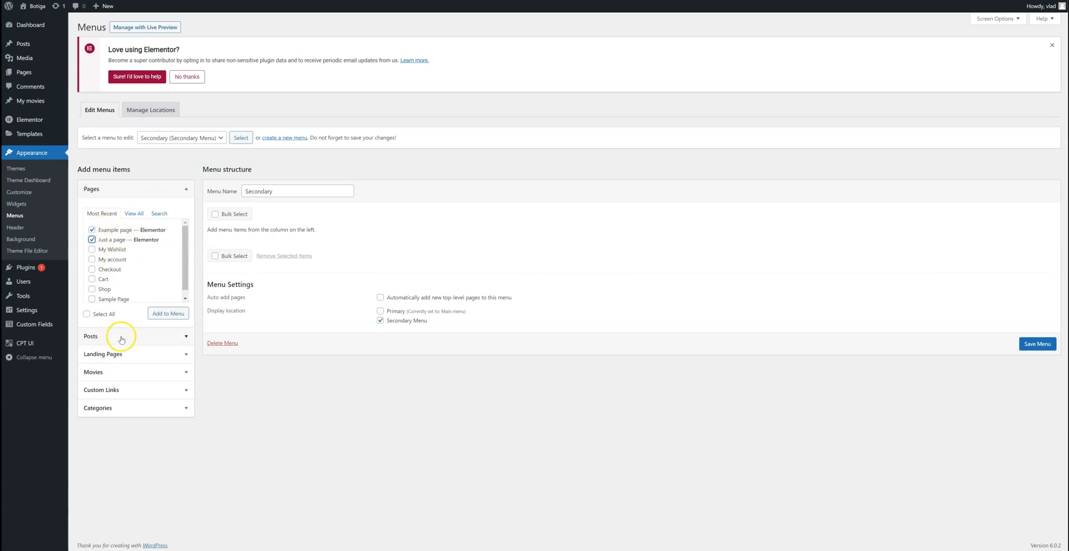
{"action": "mouse_move", "coordinate": [134, 397]}
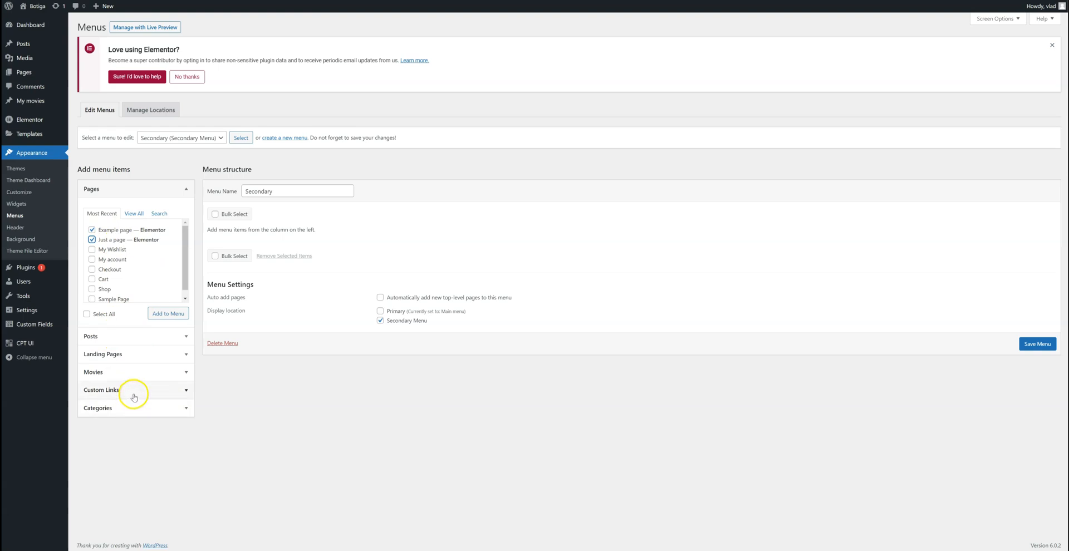
{"action": "left_click", "coordinate": [134, 390]}
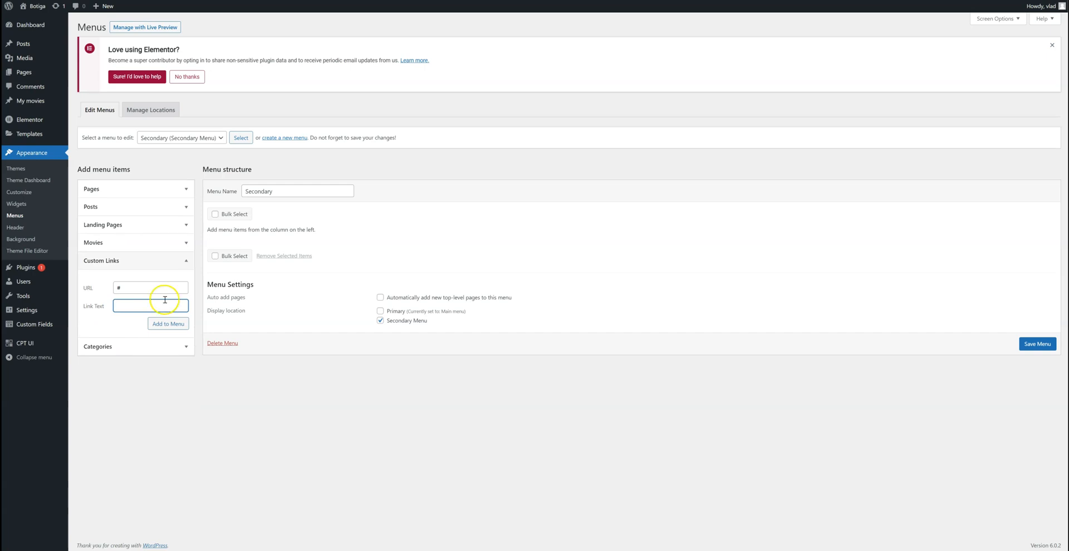
{"action": "type", "text": "My Custom"}
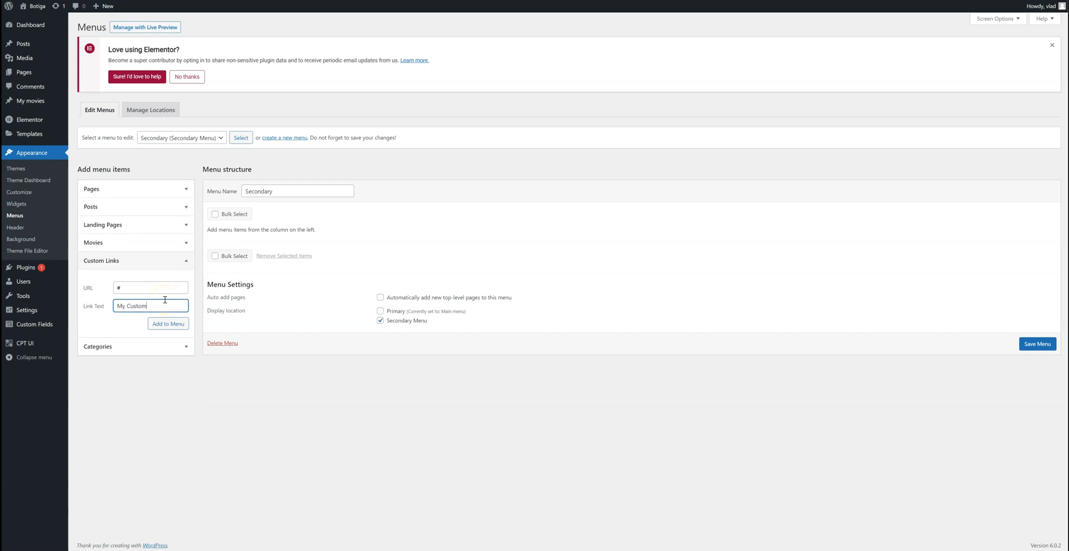
{"action": "type", "text": "Link"}
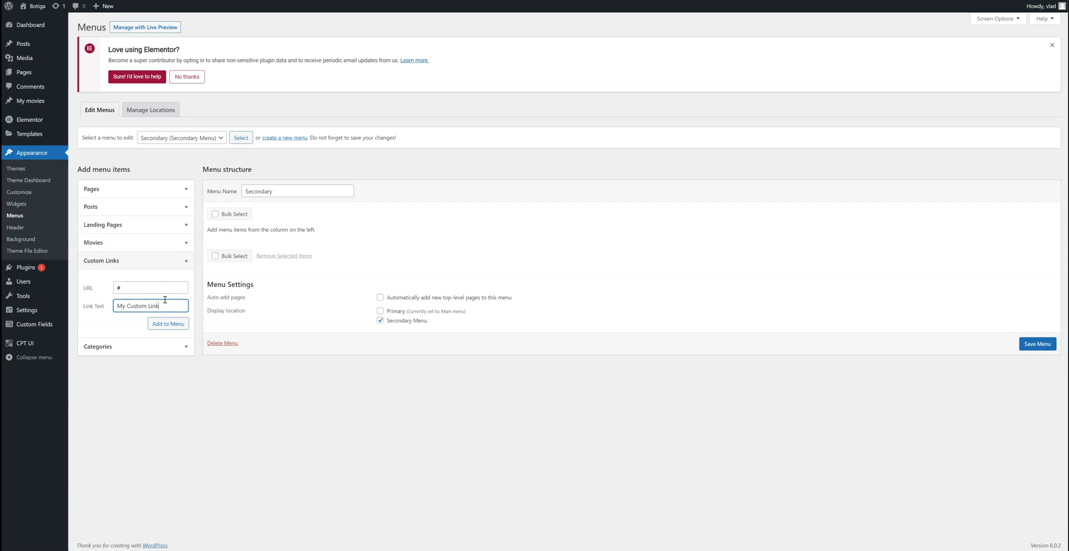
{"action": "left_click", "coordinate": [168, 323]}
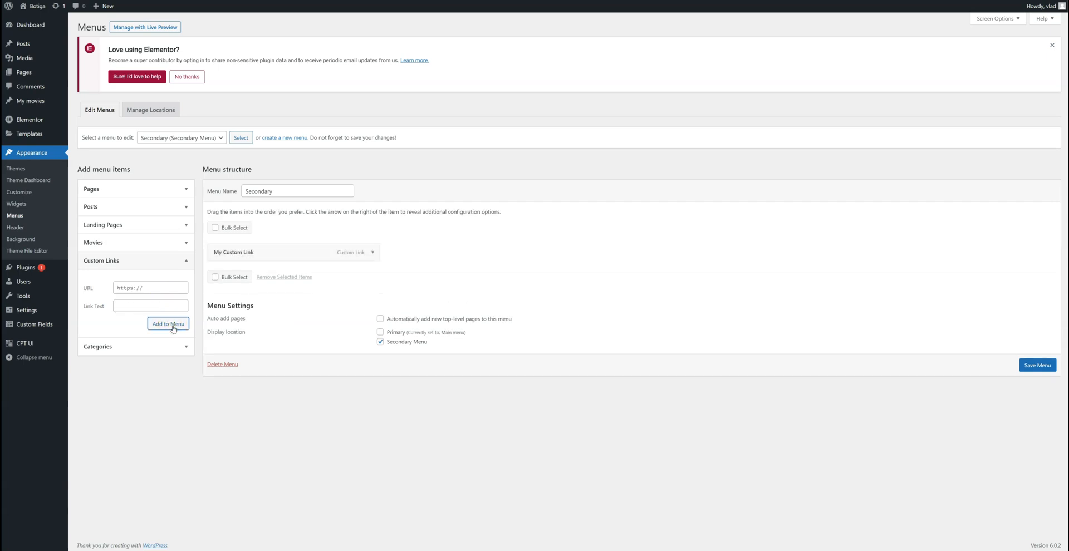
- Add Example page and Just a page to the Secondary menu and save it
{"action": "left_click", "coordinate": [135, 190]}
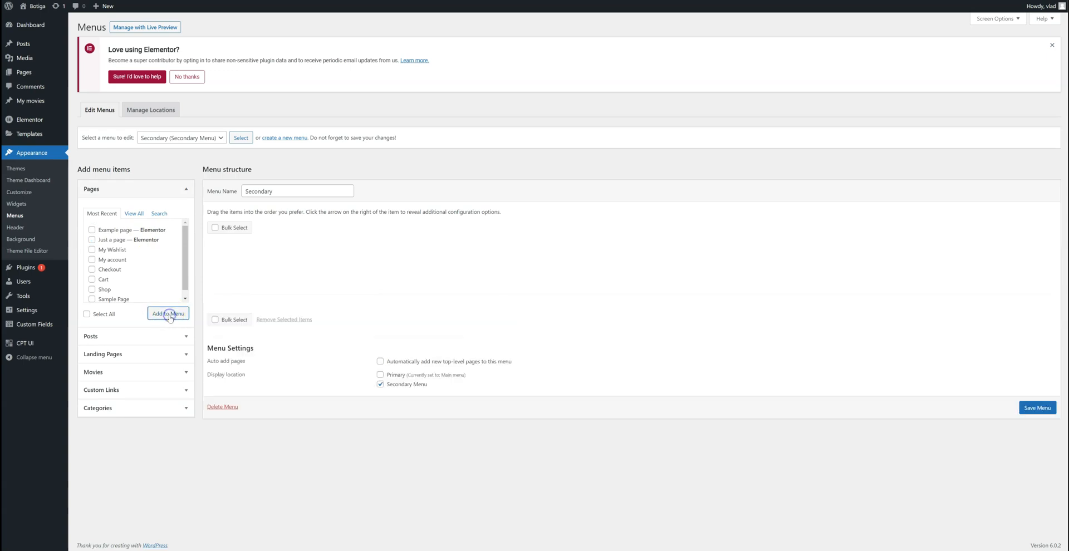
{"action": "left_click", "coordinate": [169, 312]}
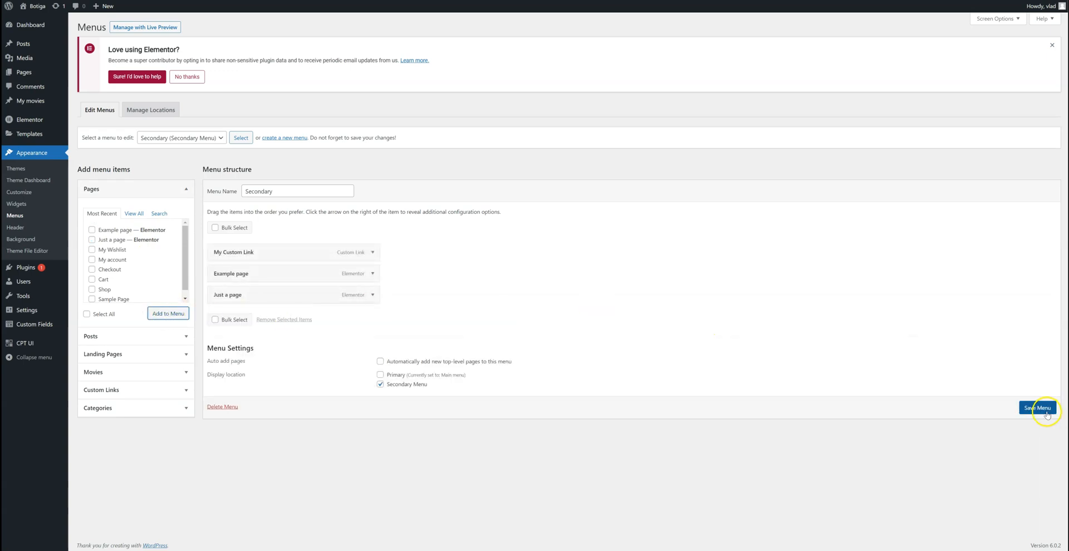
{"action": "left_click", "coordinate": [1037, 407]}
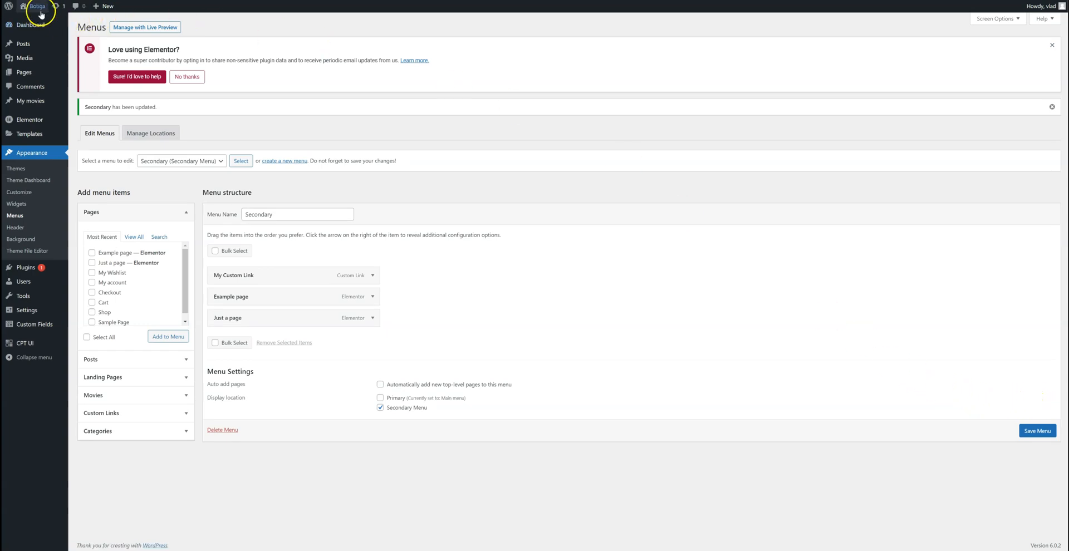
- View the live site and open the Customizer on the Botiga front end
{"action": "left_click", "coordinate": [37, 7]}
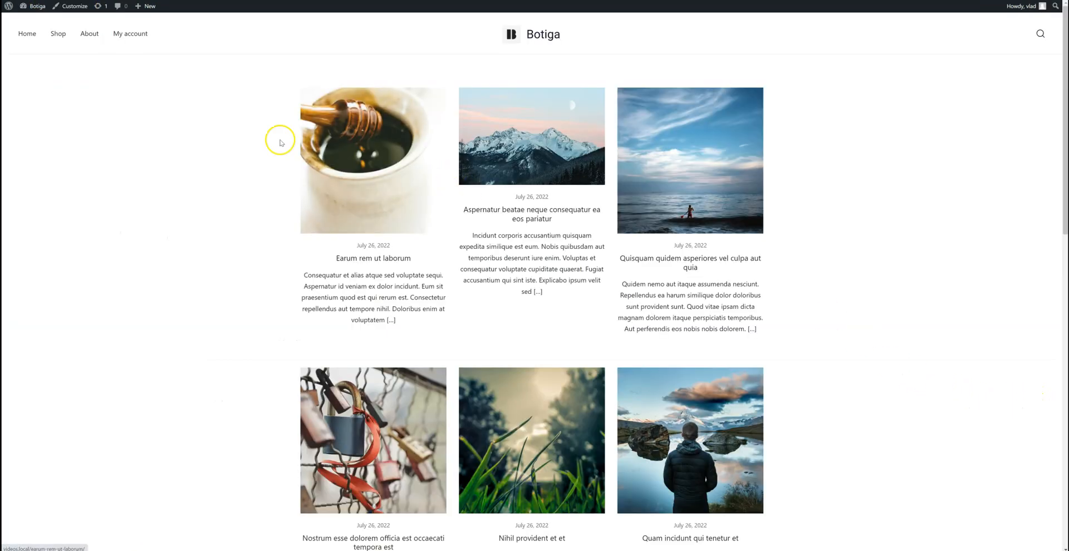
{"action": "mouse_move", "coordinate": [186, 120]}
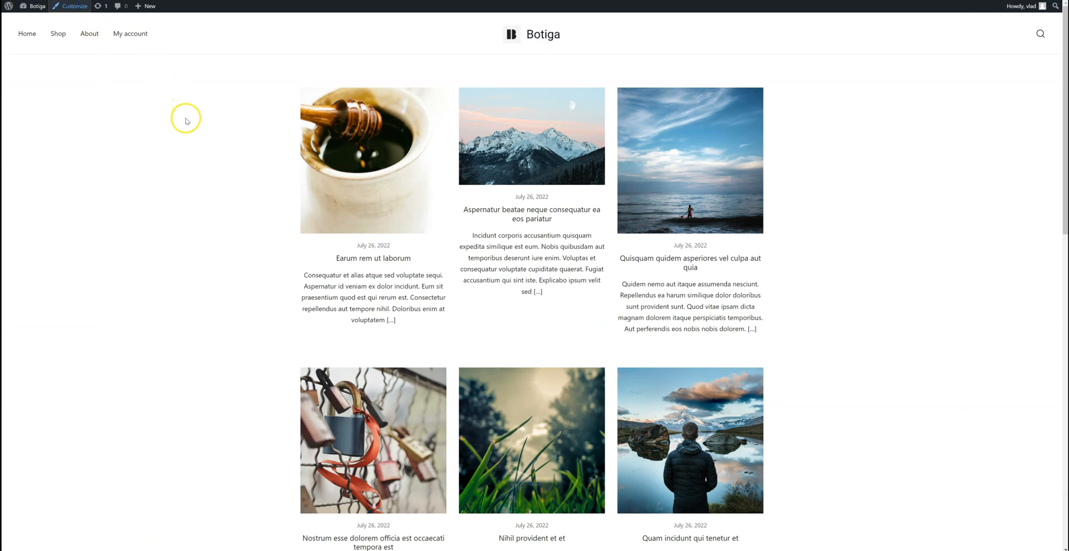
{"action": "left_click", "coordinate": [74, 7]}
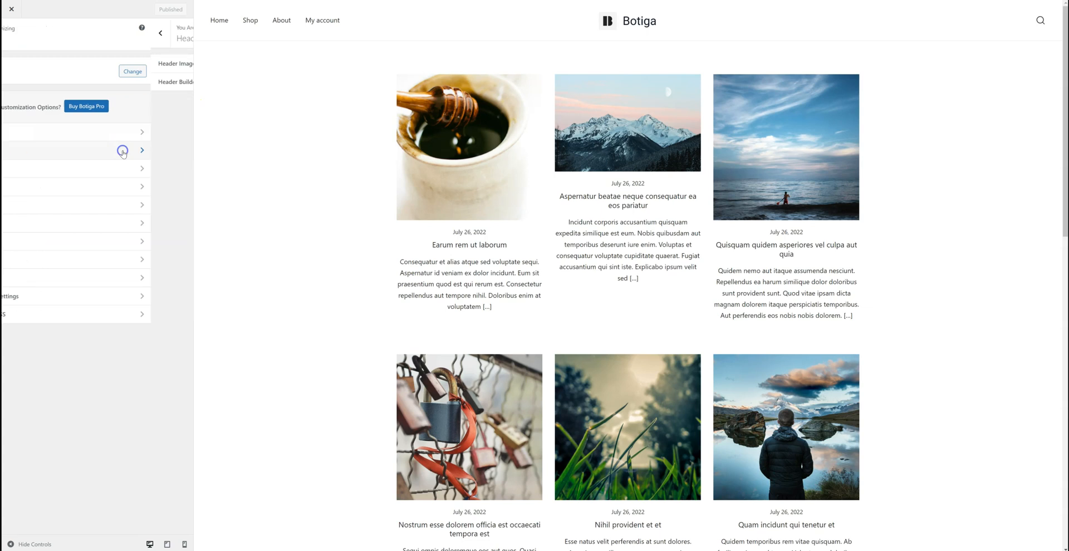
- Place the Secondary Menu component into the Header Builder top row's left column
{"action": "left_click", "coordinate": [161, 32]}
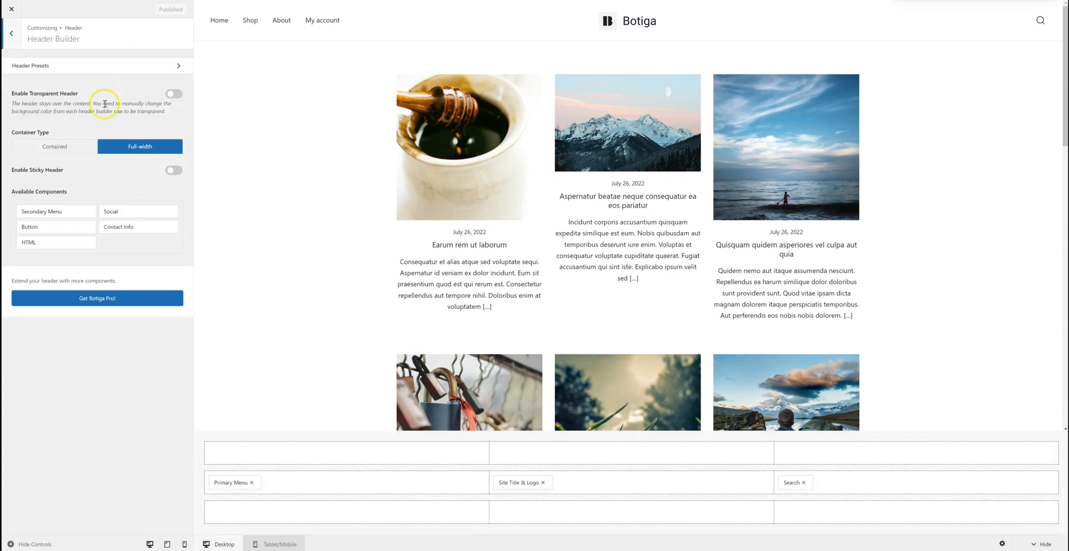
{"action": "mouse_move", "coordinate": [283, 268]}
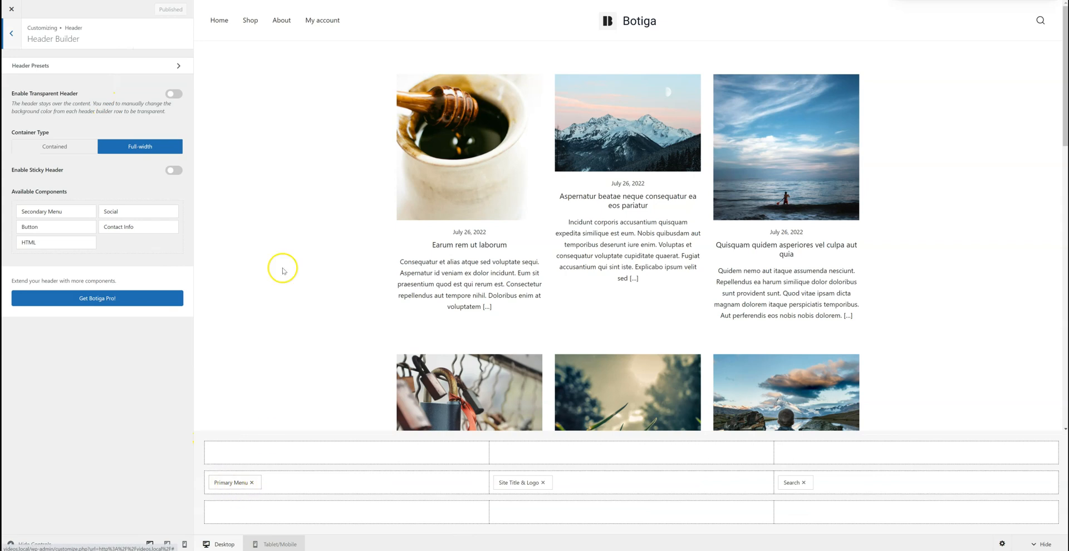
{"action": "mouse_move", "coordinate": [283, 319]}
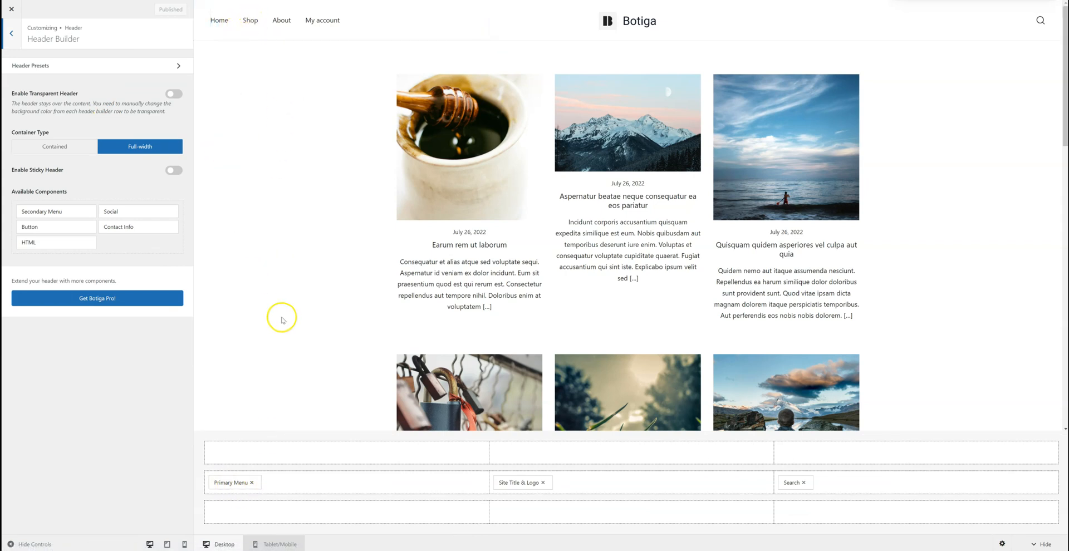
{"action": "mouse_move", "coordinate": [56, 210]}
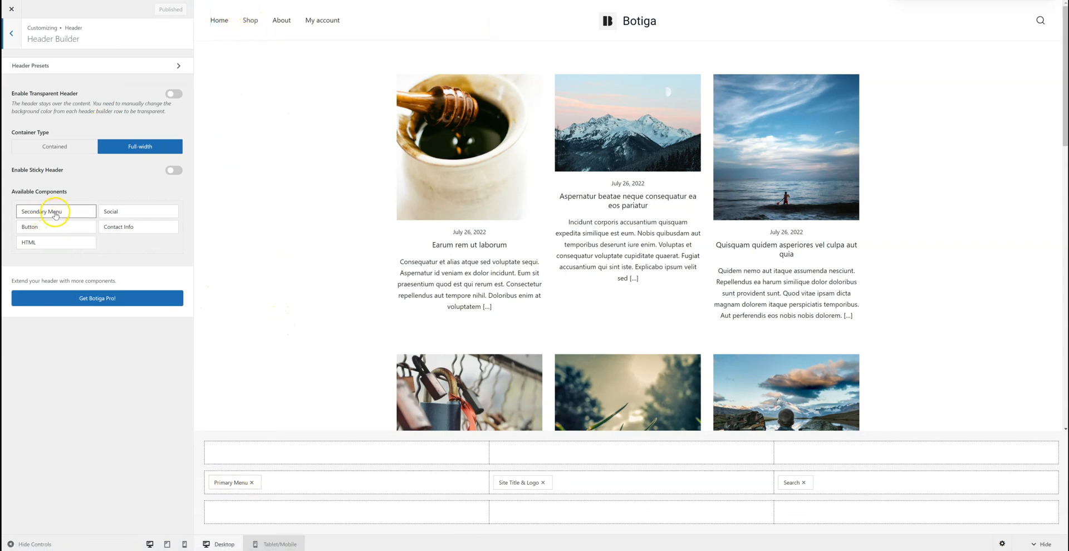
{"action": "left_click_drag", "start_coordinate": [56, 211], "coordinate": [263, 453]}
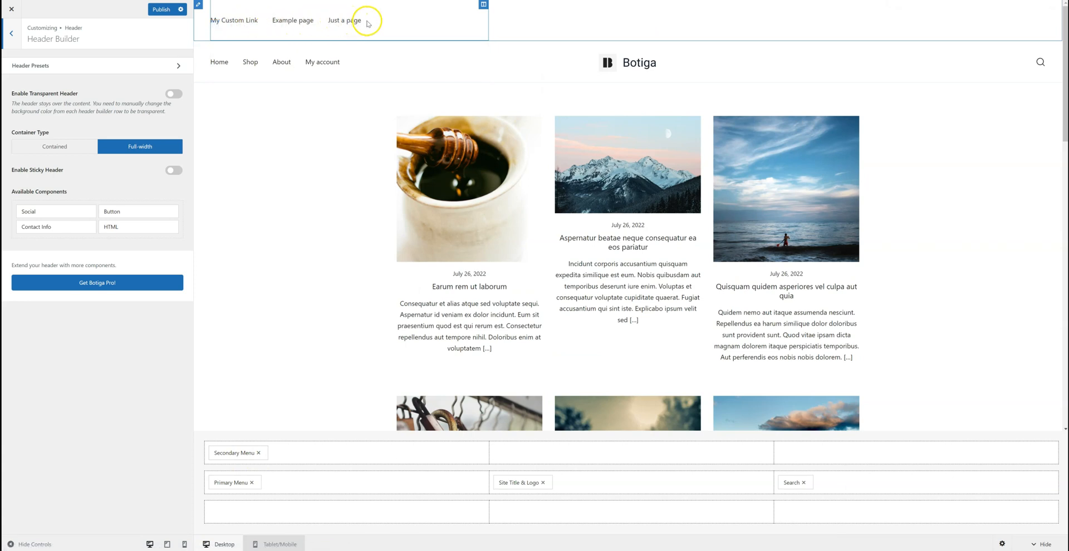
{"action": "mouse_move", "coordinate": [234, 20]}
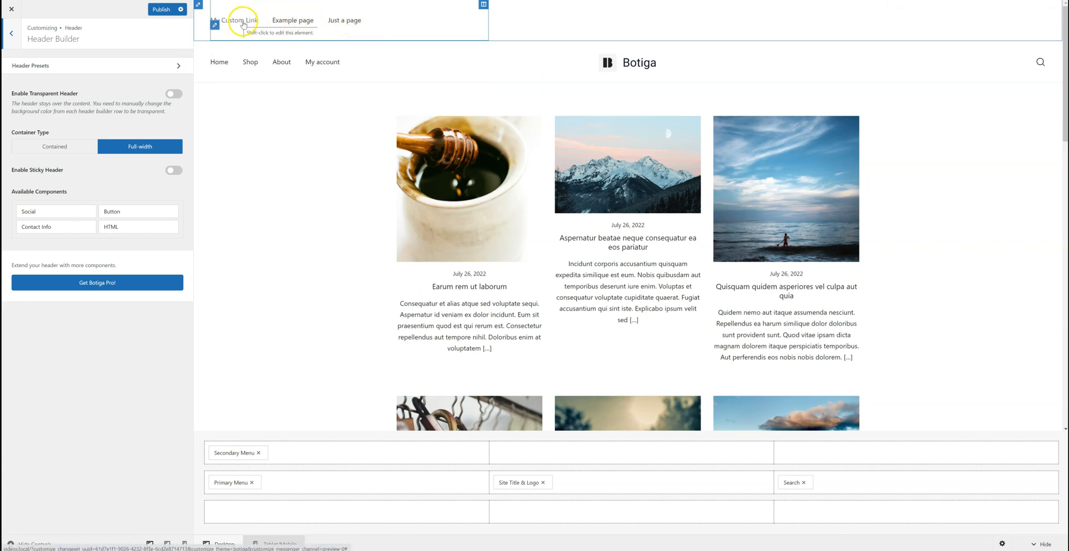
{"action": "mouse_move", "coordinate": [334, 20]}
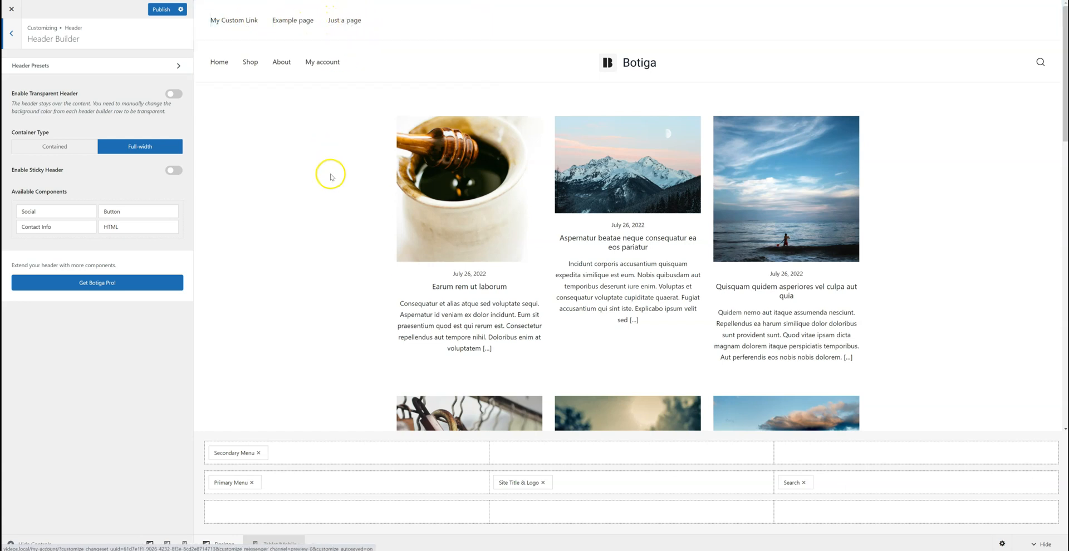
- Rearrange header components so the Primary Menu sits in the top row's right column beside the Secondary menu
{"action": "left_click", "coordinate": [235, 453]}
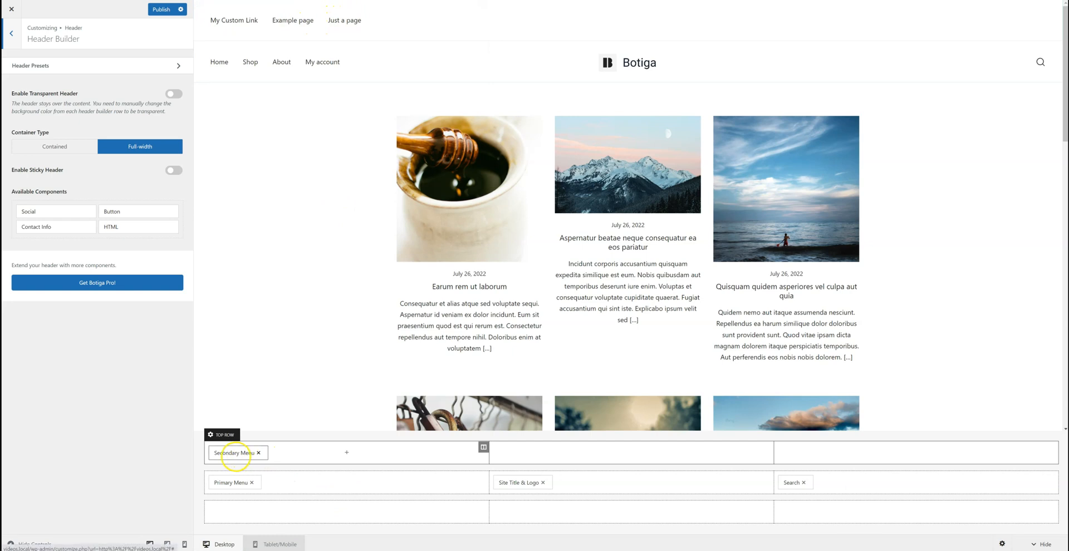
{"action": "left_click_drag", "start_coordinate": [235, 453], "coordinate": [521, 452]}
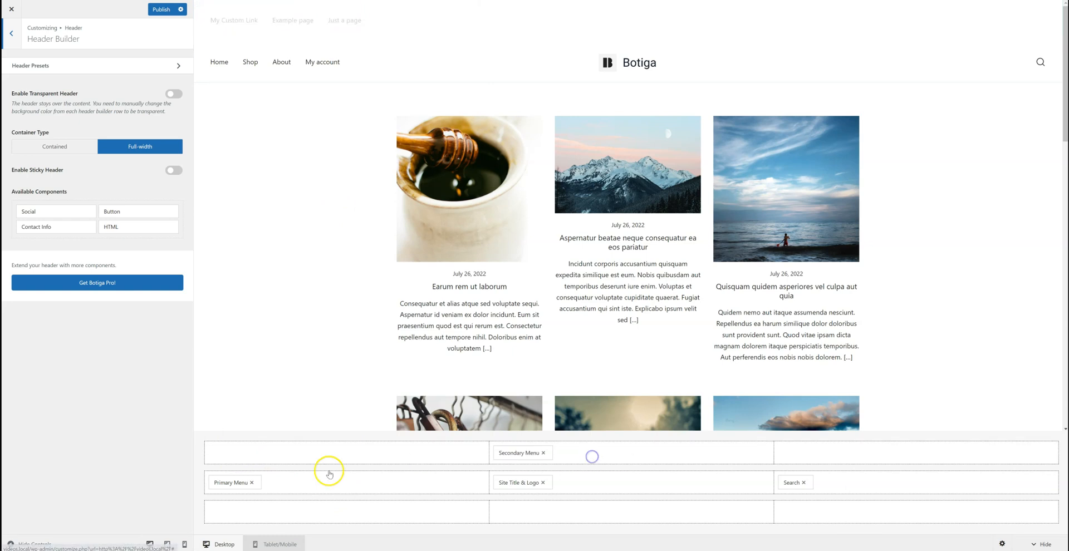
{"action": "left_click_drag", "start_coordinate": [234, 482], "coordinate": [518, 513]}
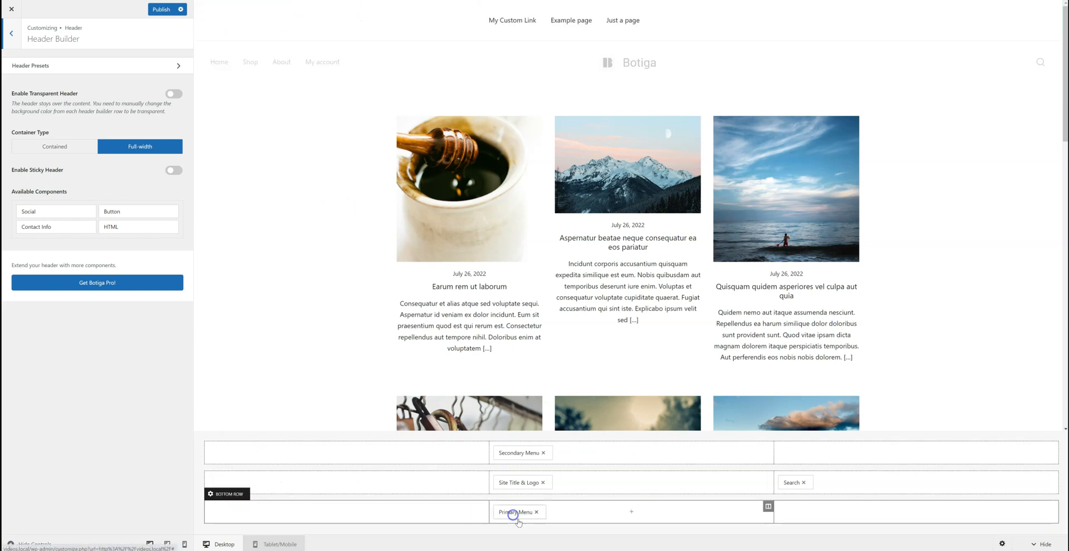
{"action": "left_click", "coordinate": [515, 511]}
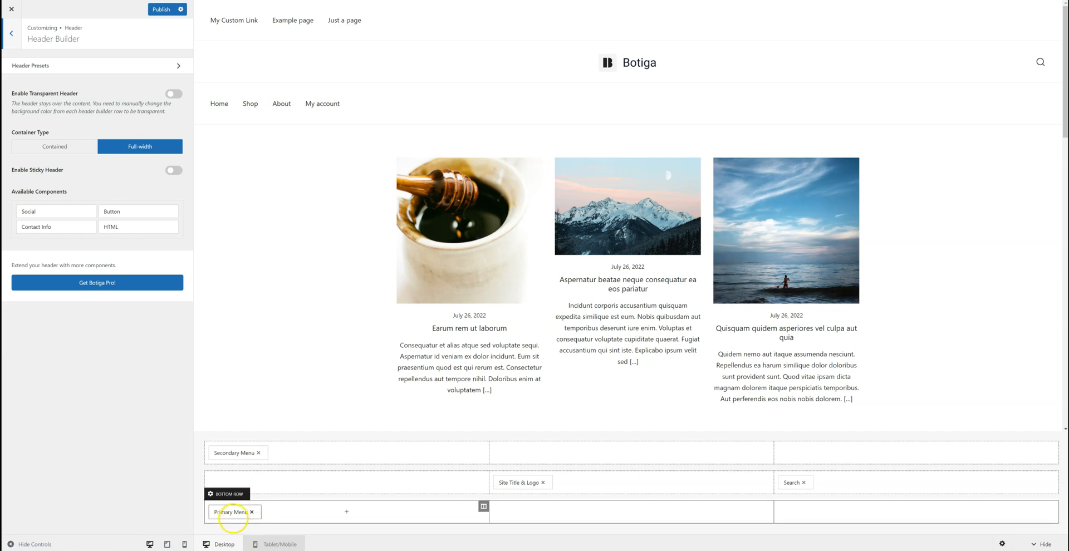
{"action": "left_click_drag", "start_coordinate": [232, 511], "coordinate": [803, 452]}
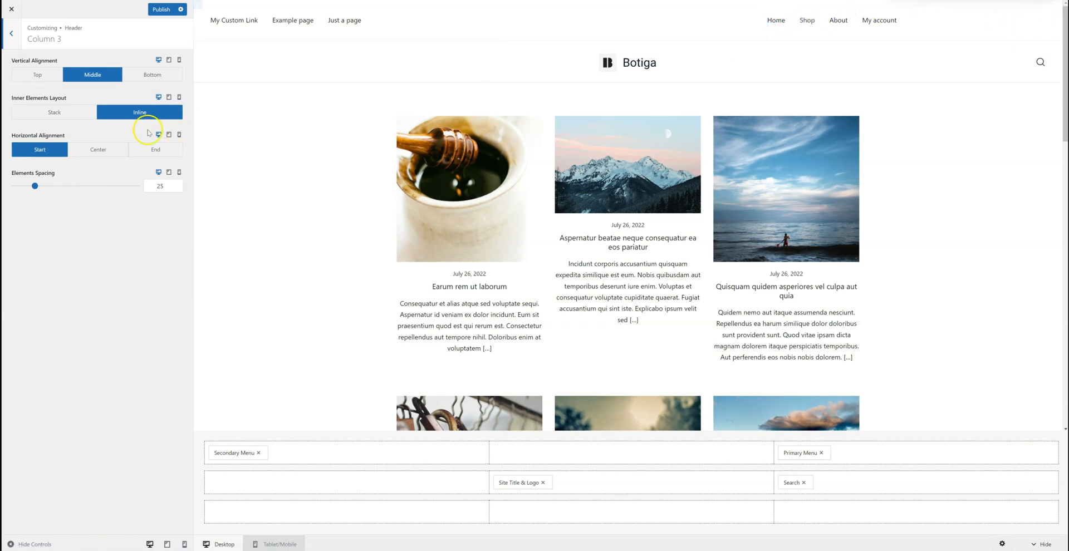
- Set the top row Column 3 horizontal alignment to End so the Primary menu hugs the right edge
{"action": "left_click", "coordinate": [155, 149]}
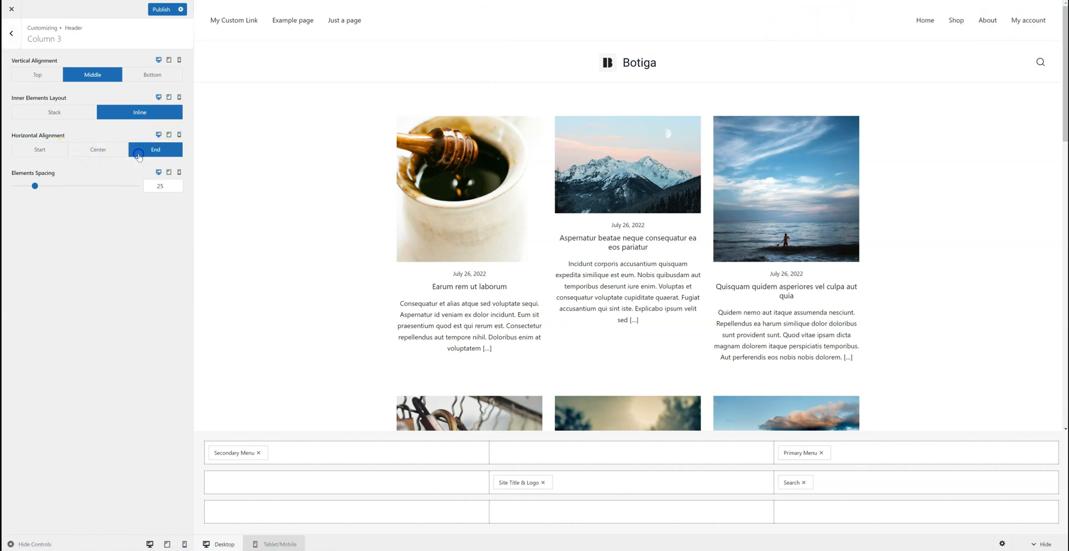